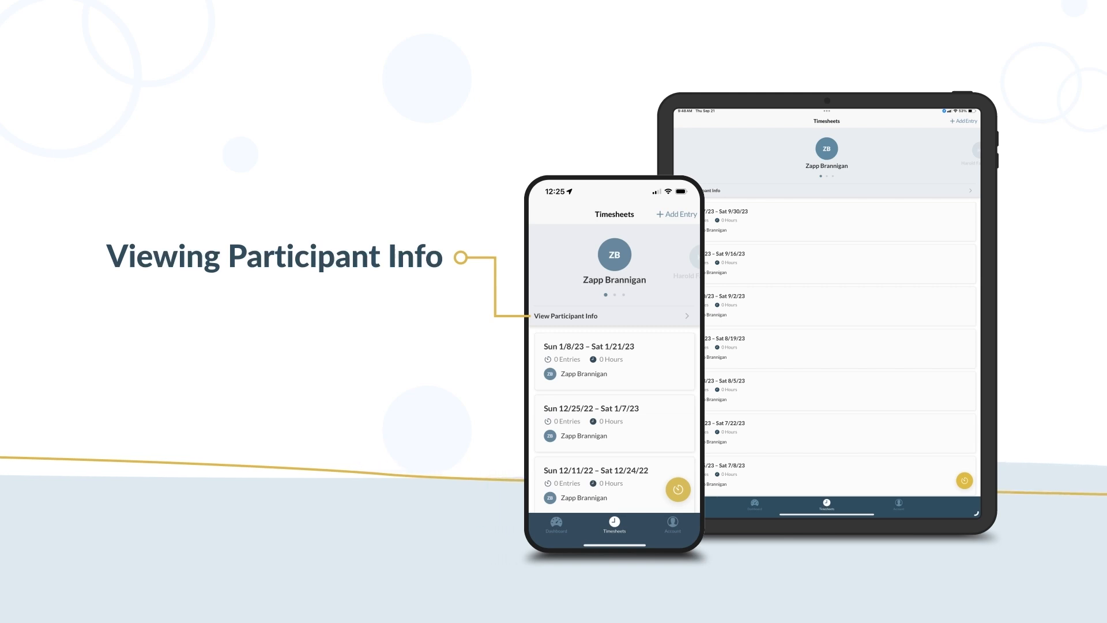
click(614, 315)
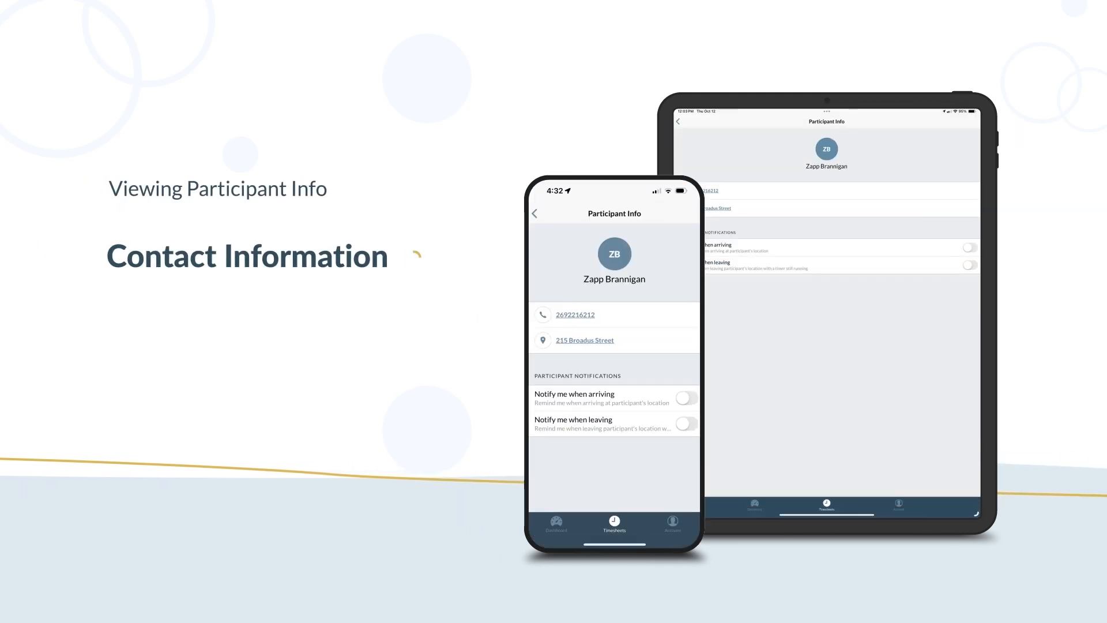